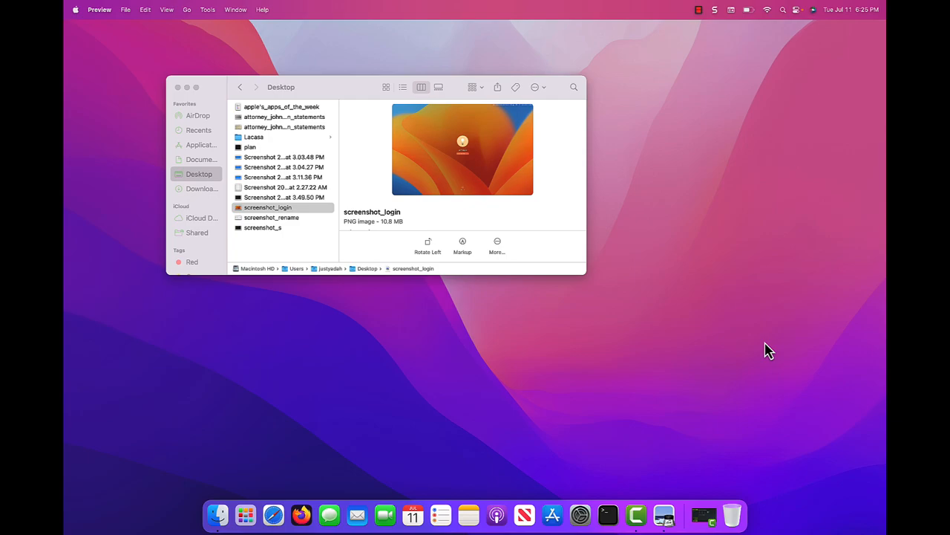
{"action": "mouse_move", "coordinate": [307, 217]}
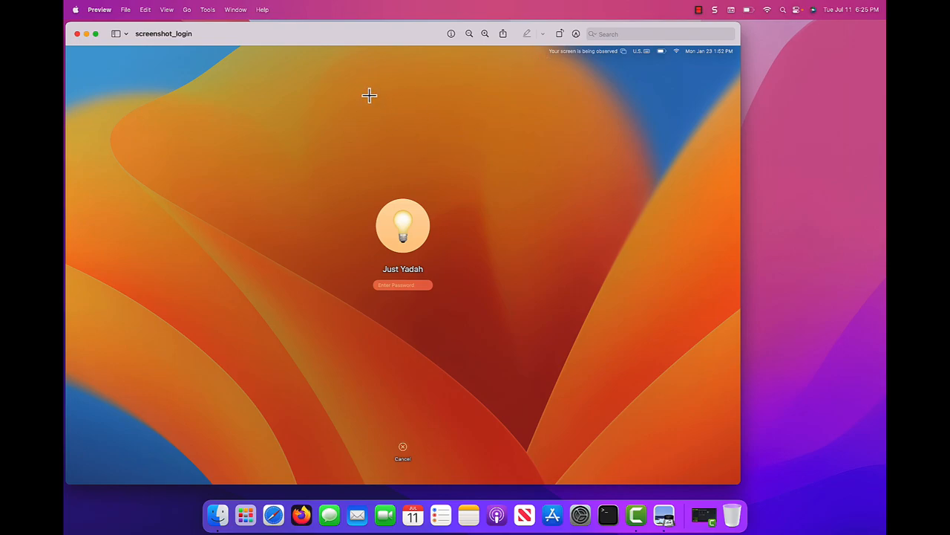
{"action": "mouse_move", "coordinate": [425, 265]}
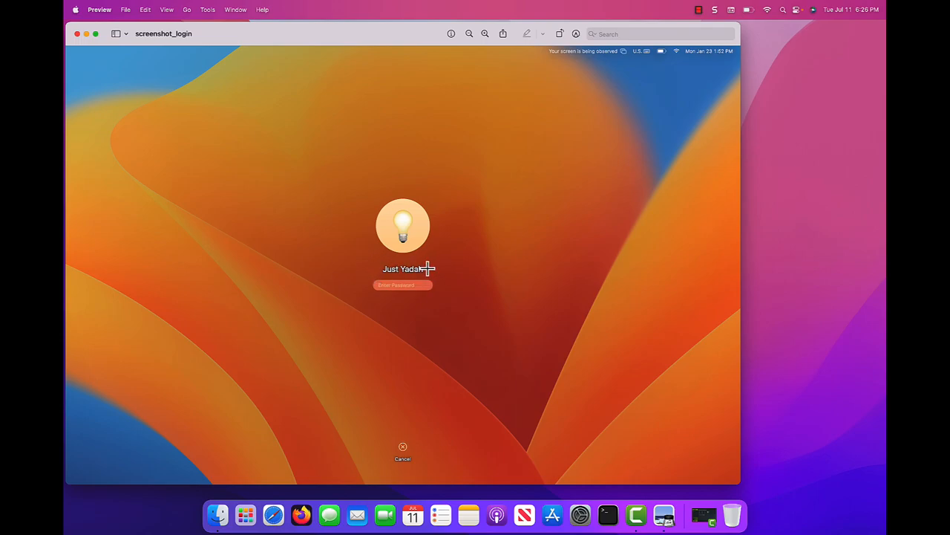
{"action": "mouse_move", "coordinate": [328, 197]}
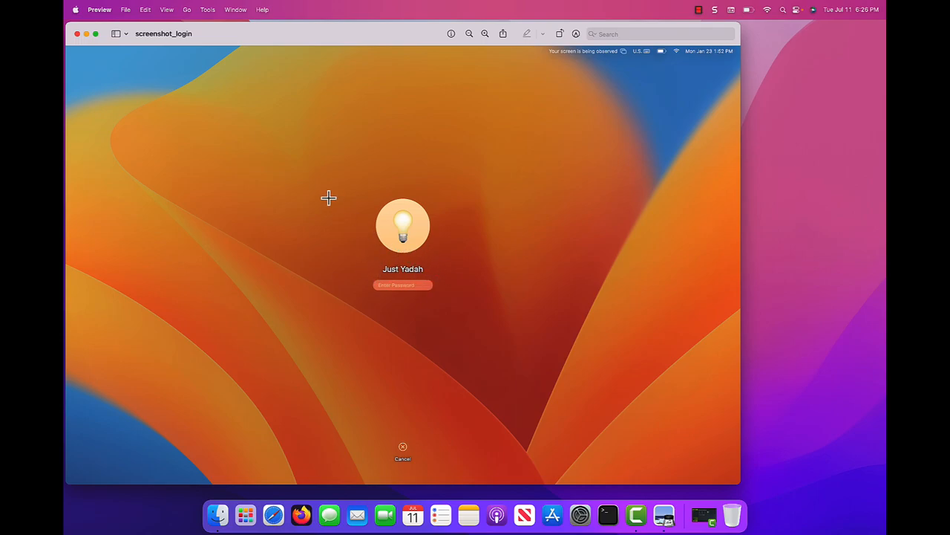
{"action": "mouse_move", "coordinate": [91, 51]}
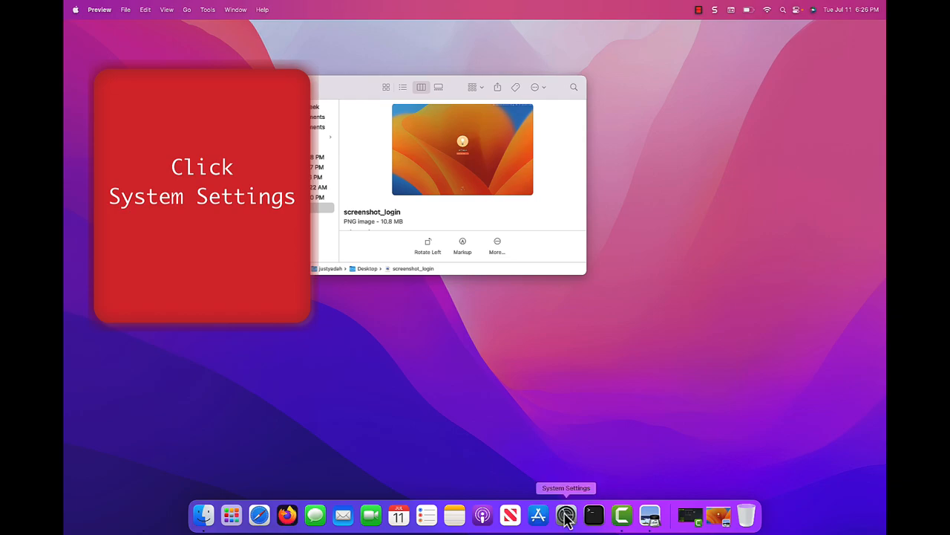
Step: Launch System Settings from the Dock and show the Users & Groups section
{"action": "left_click", "coordinate": [566, 515]}
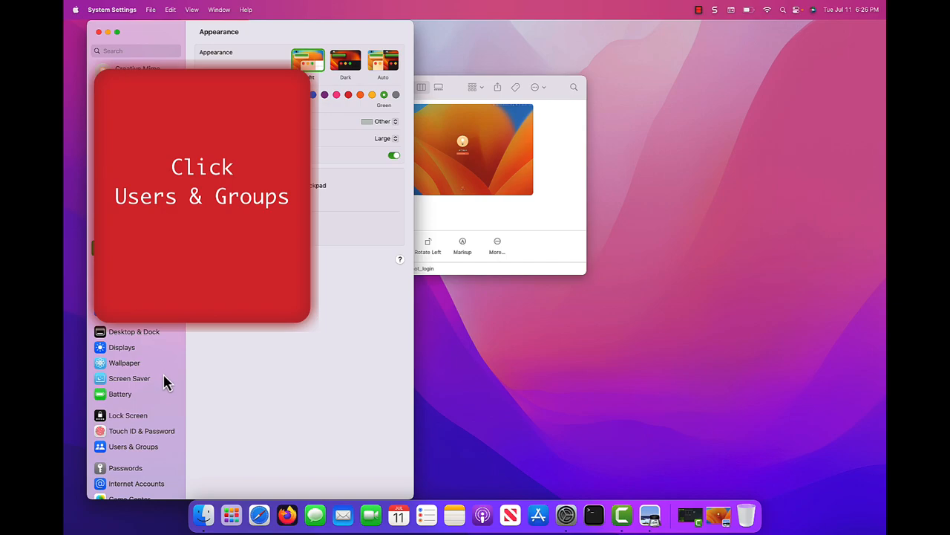
{"action": "mouse_move", "coordinate": [167, 410]}
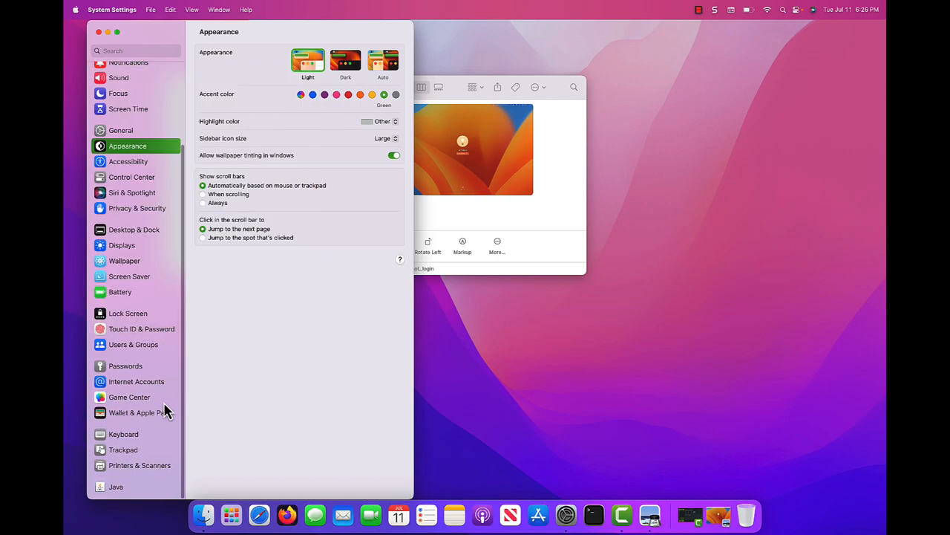
{"action": "mouse_move", "coordinate": [143, 349]}
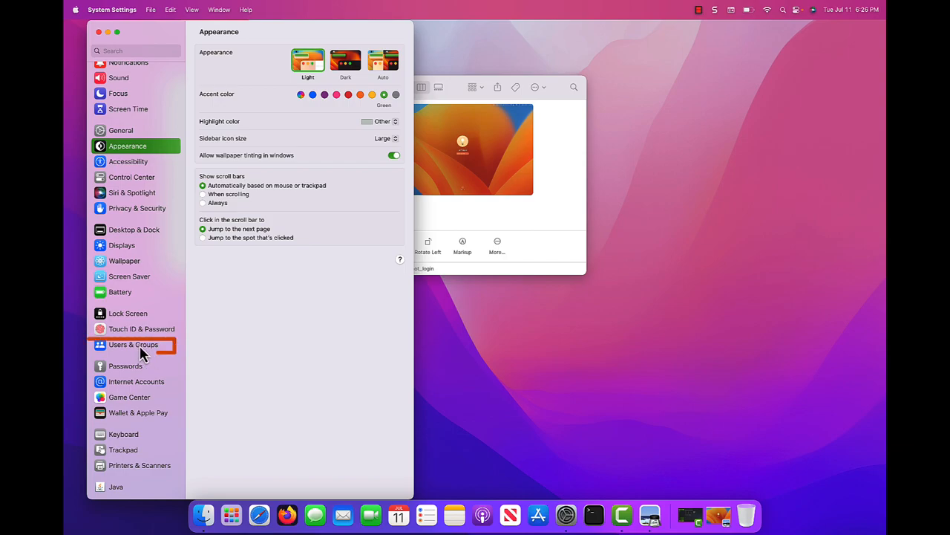
{"action": "left_click", "coordinate": [134, 344]}
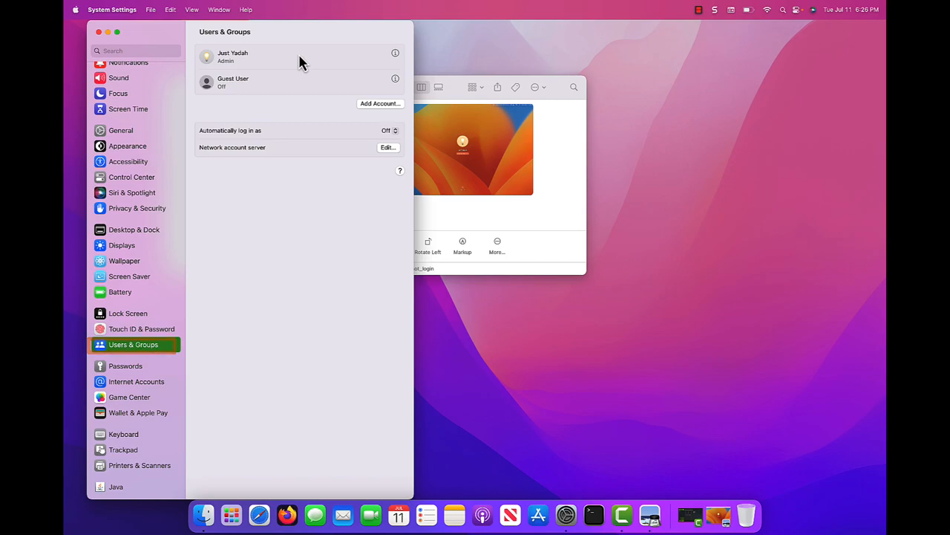
Step: Bring up Advanced Options for the Just Yadah admin account
{"action": "right_click", "coordinate": [233, 56]}
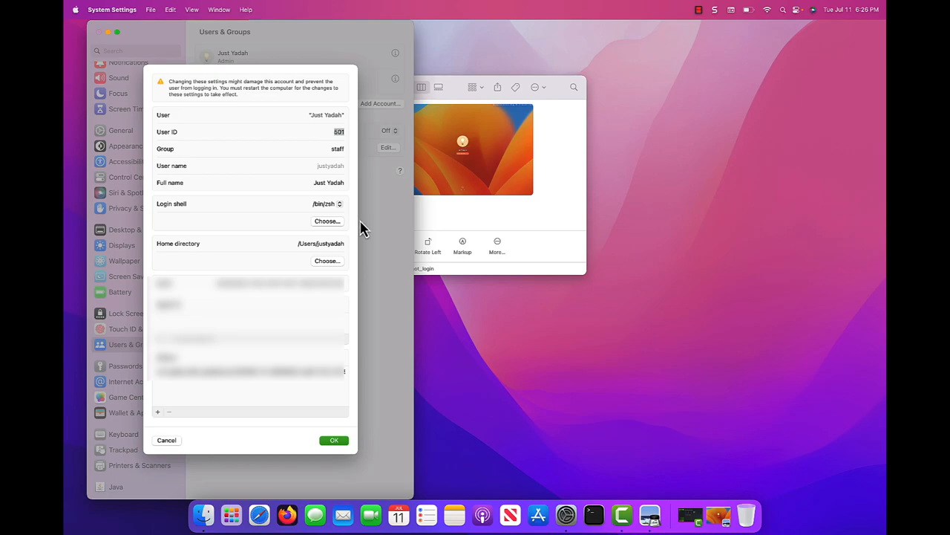
{"action": "mouse_move", "coordinate": [331, 197]}
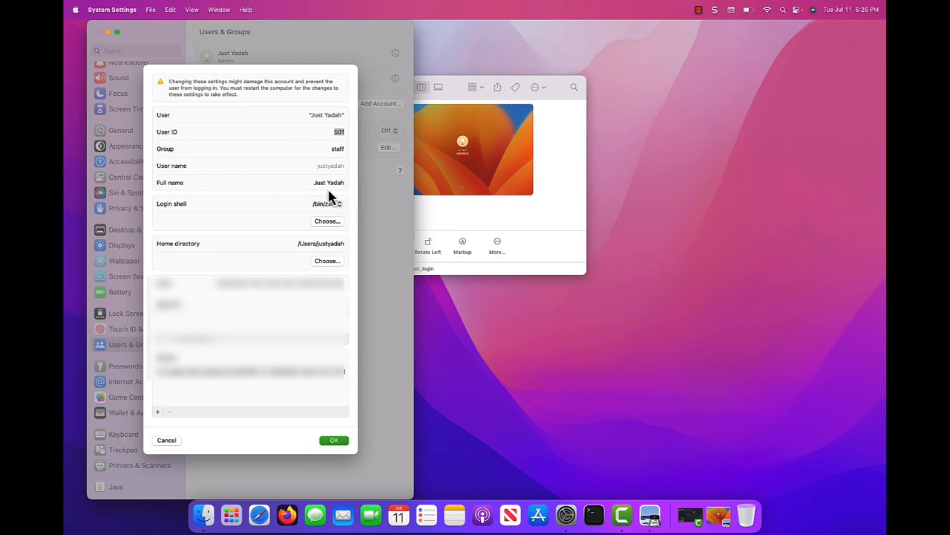
{"action": "mouse_move", "coordinate": [332, 119]}
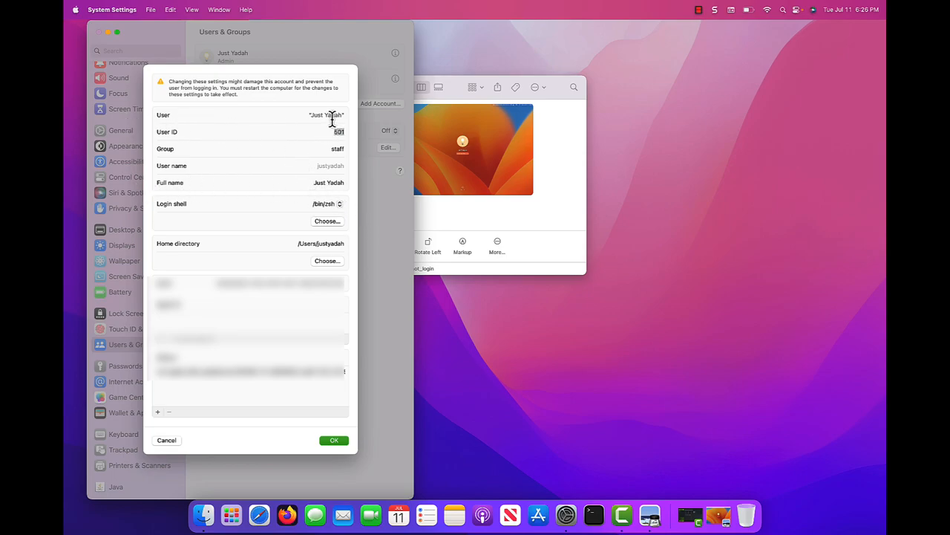
{"action": "double_click", "coordinate": [327, 115]}
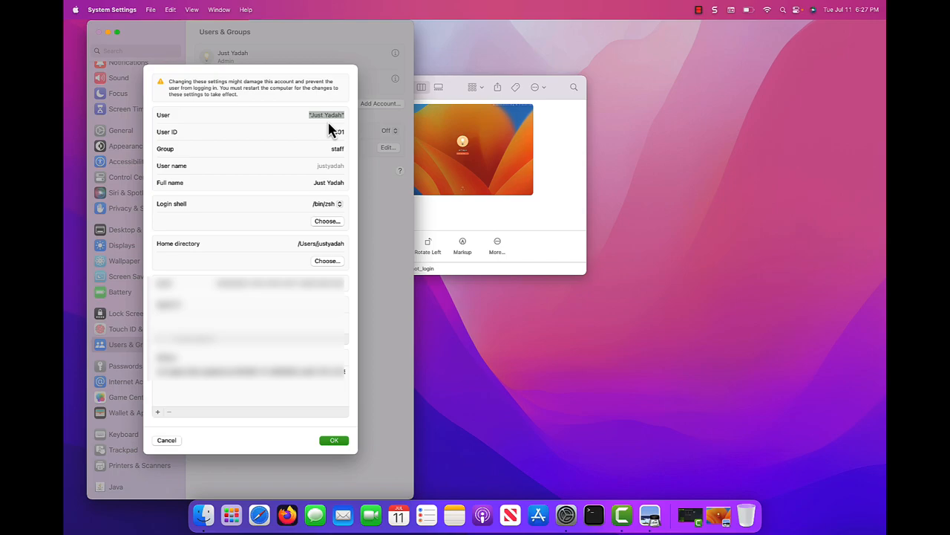
{"action": "mouse_move", "coordinate": [338, 135]}
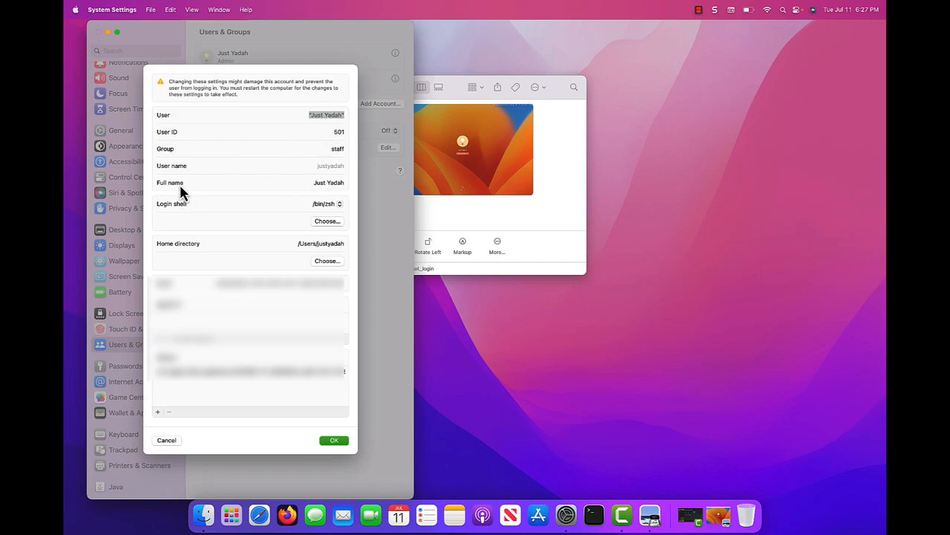
{"action": "left_click", "coordinate": [328, 183]}
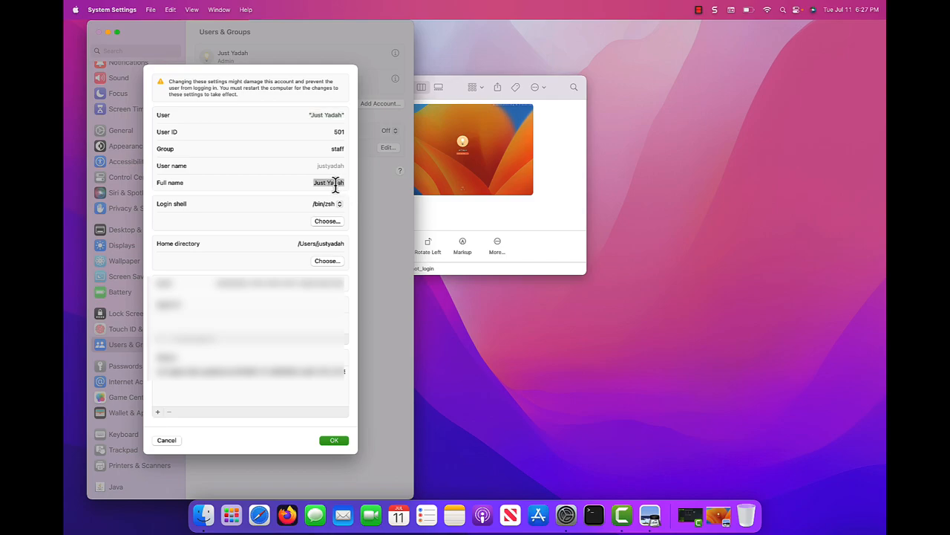
Step: Replace the full name Just Yadah with Creative Mime and confirm with OK
{"action": "type", "text": "Cr"}
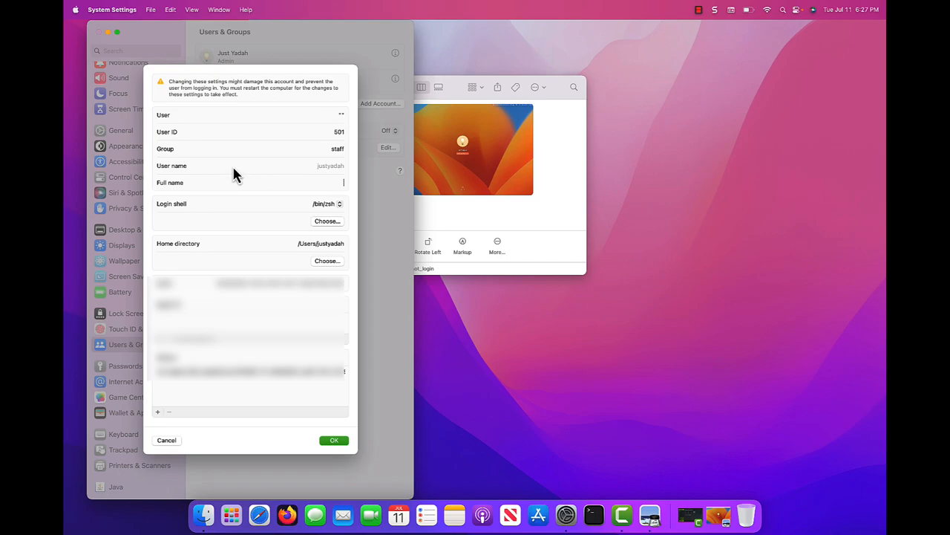
{"action": "mouse_move", "coordinate": [343, 122]}
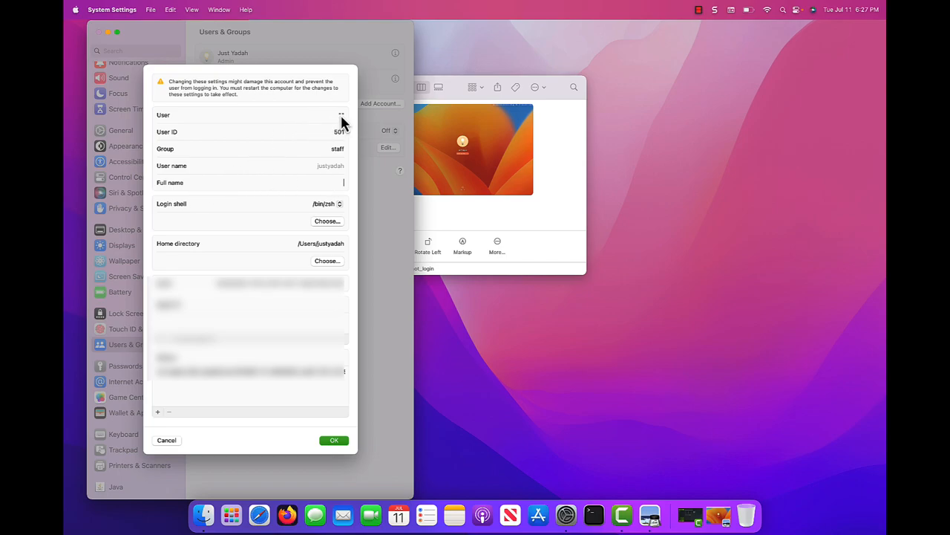
{"action": "mouse_move", "coordinate": [323, 195]}
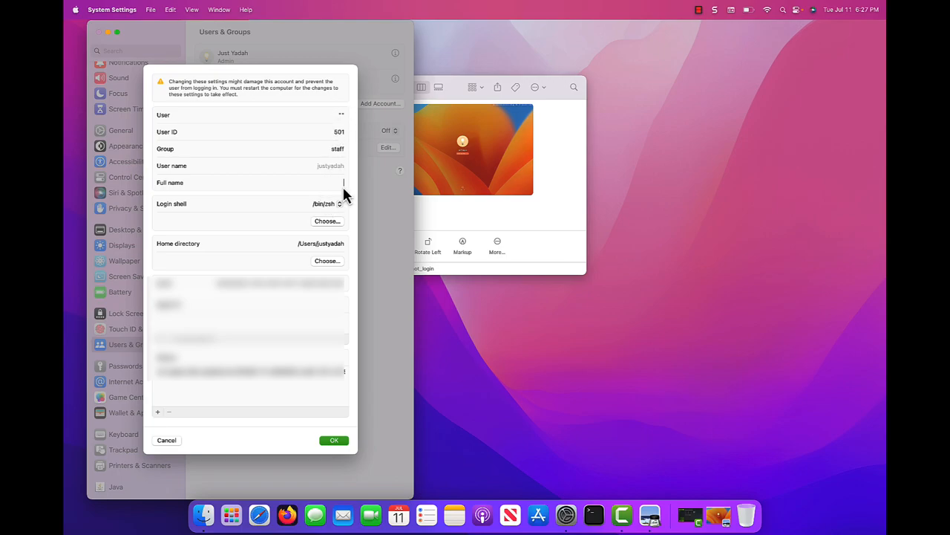
{"action": "mouse_move", "coordinate": [343, 119]}
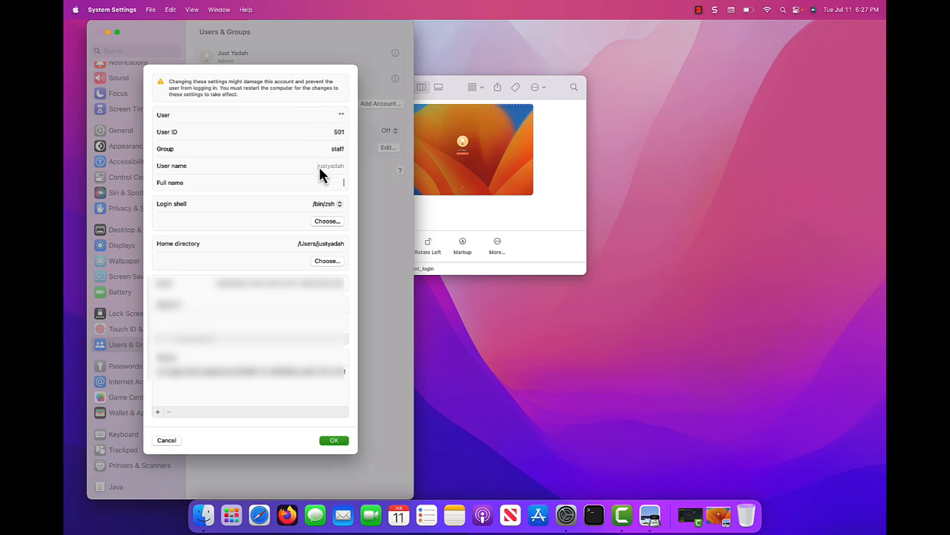
{"action": "type", "text": "Creative Mime"}
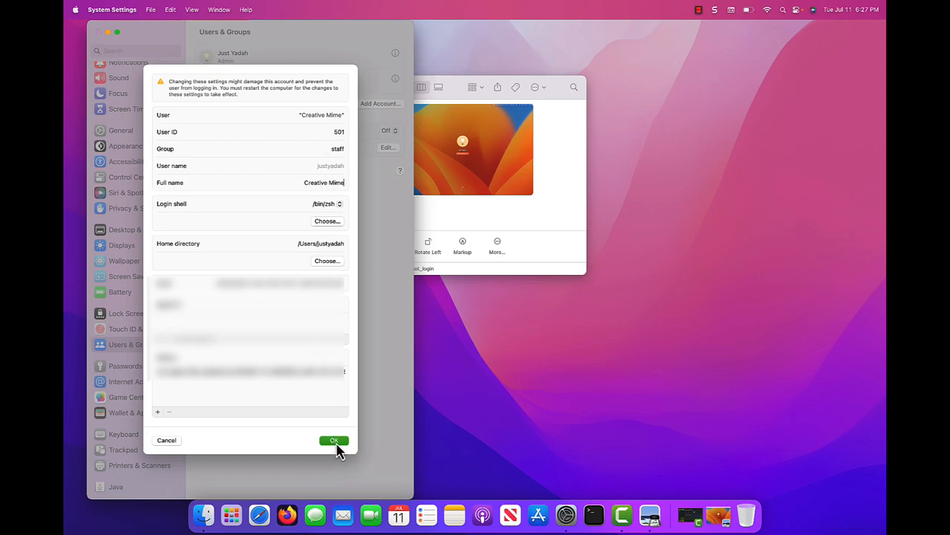
{"action": "mouse_move", "coordinate": [342, 449]}
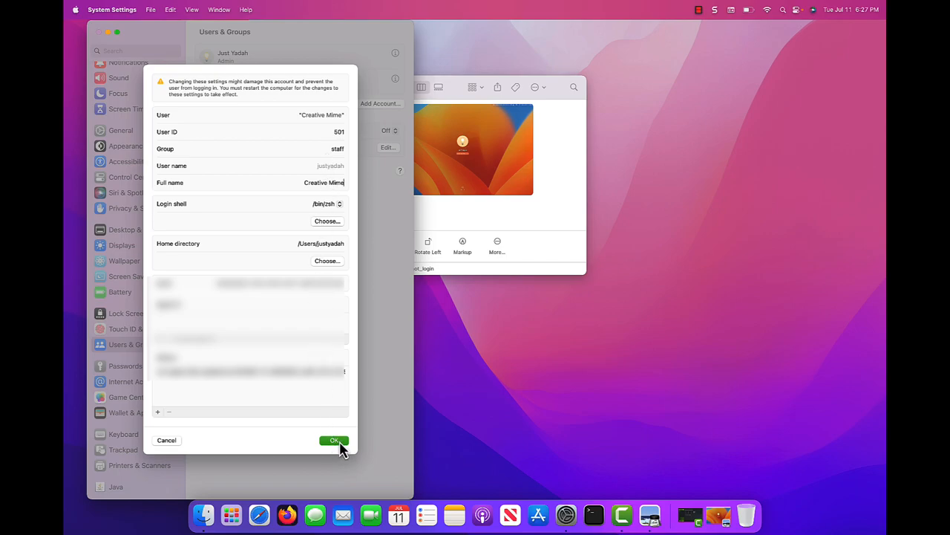
{"action": "left_click", "coordinate": [334, 439]}
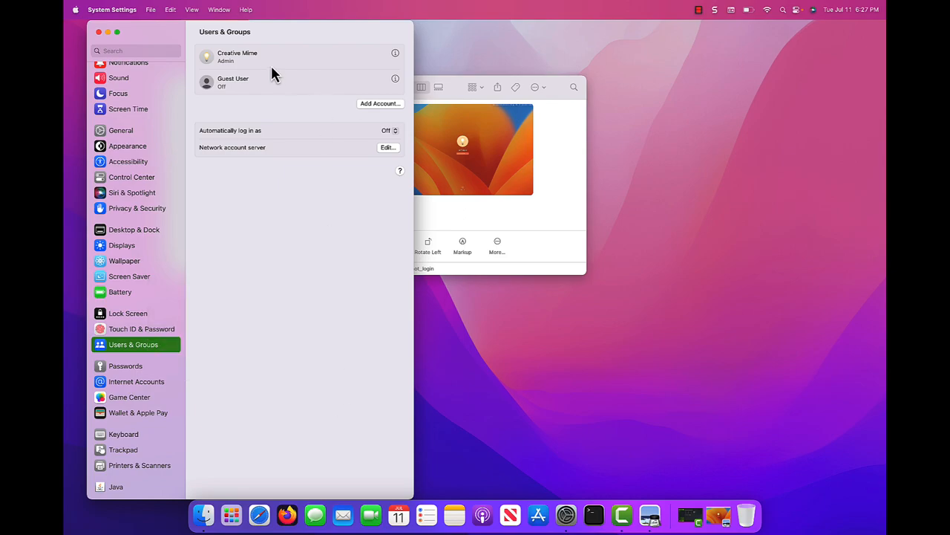